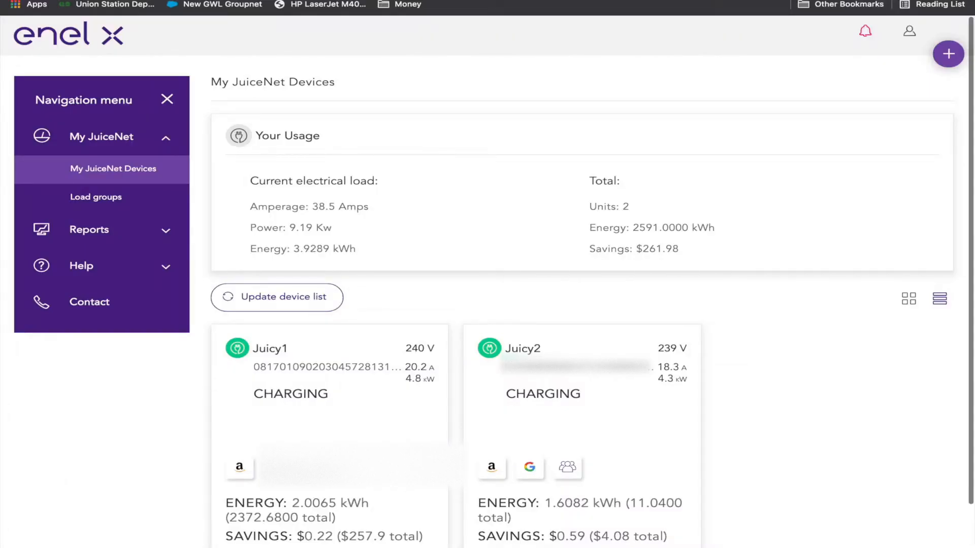
# Show Load Group Management with group 99RH (40 A max, 2 units) and its devices listed
pyautogui.scroll(-3)
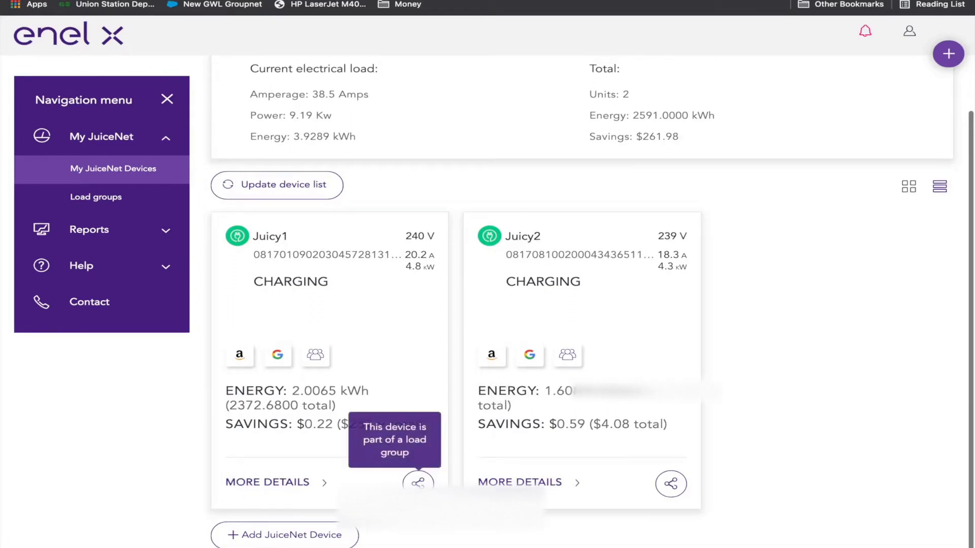
pyautogui.moveTo(671, 484)
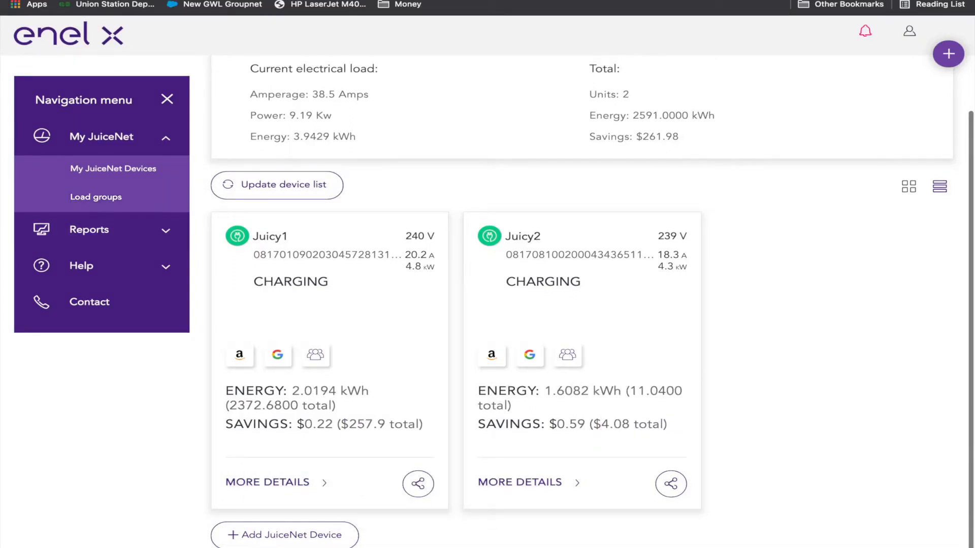
pyautogui.click(96, 197)
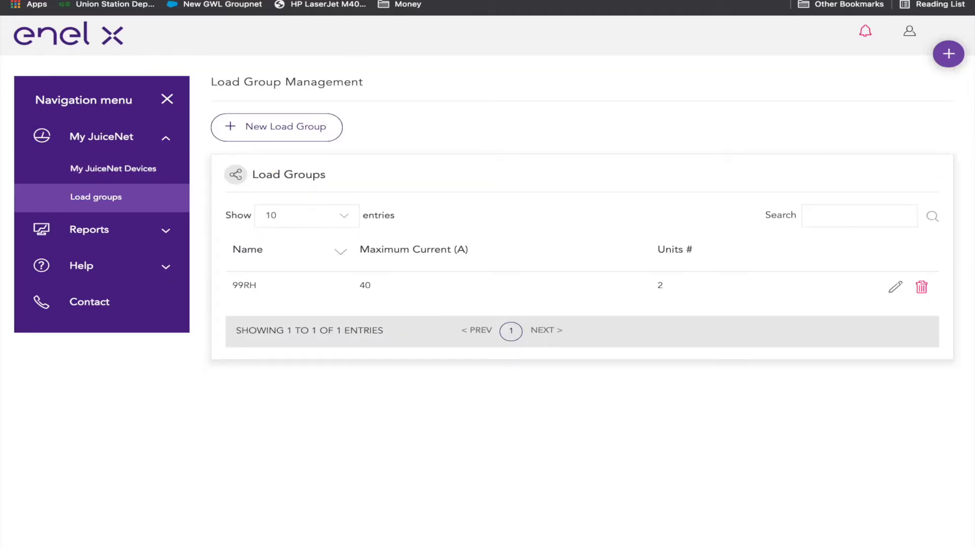
pyautogui.click(244, 285)
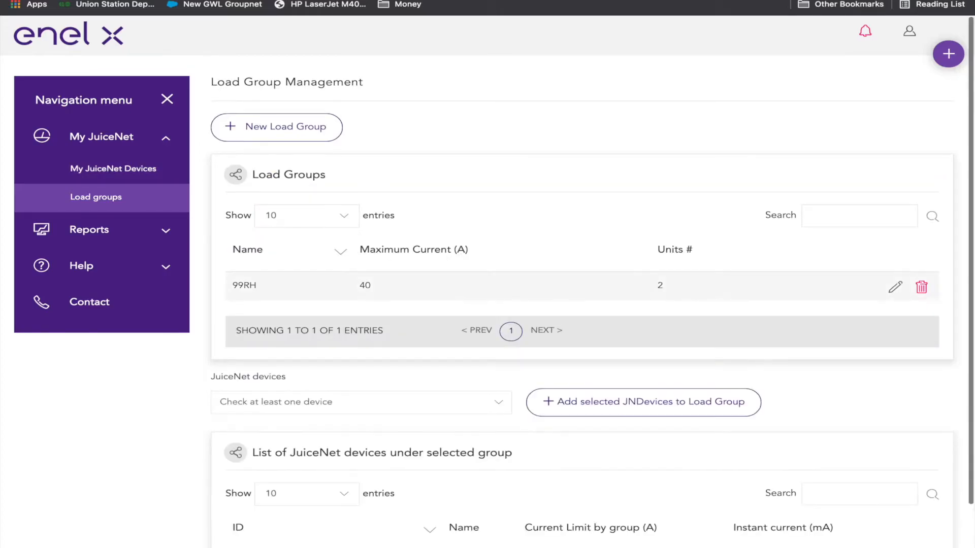